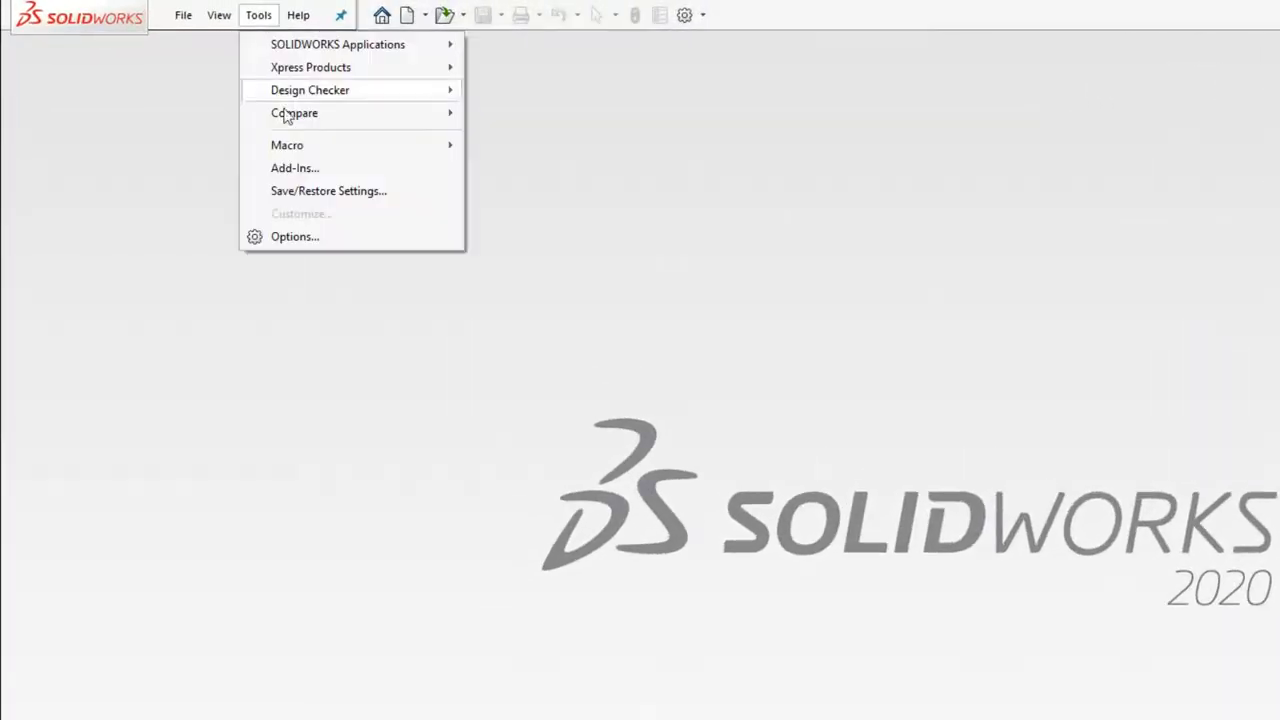
# - Enable the SolidXperts UtilsXperts add-in from the Add-Ins list and confirm
pyautogui.click(296, 168)
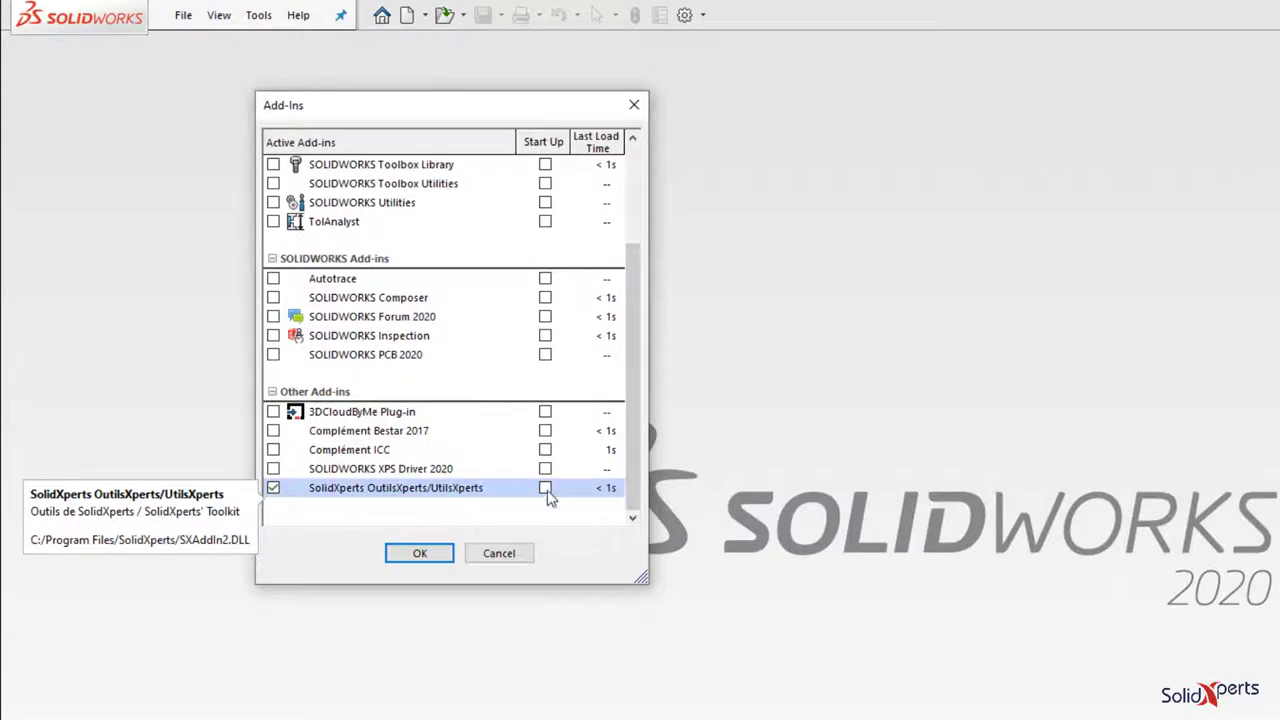
pyautogui.click(420, 552)
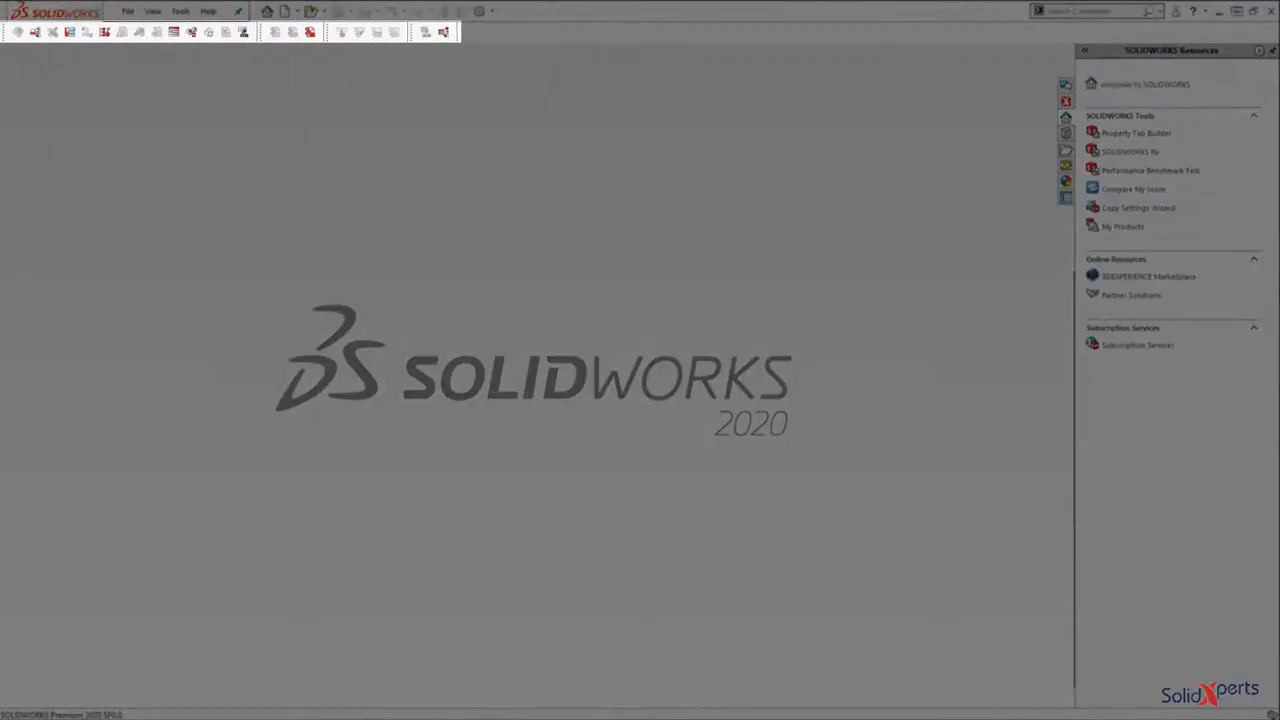
pyautogui.click(1066, 198)
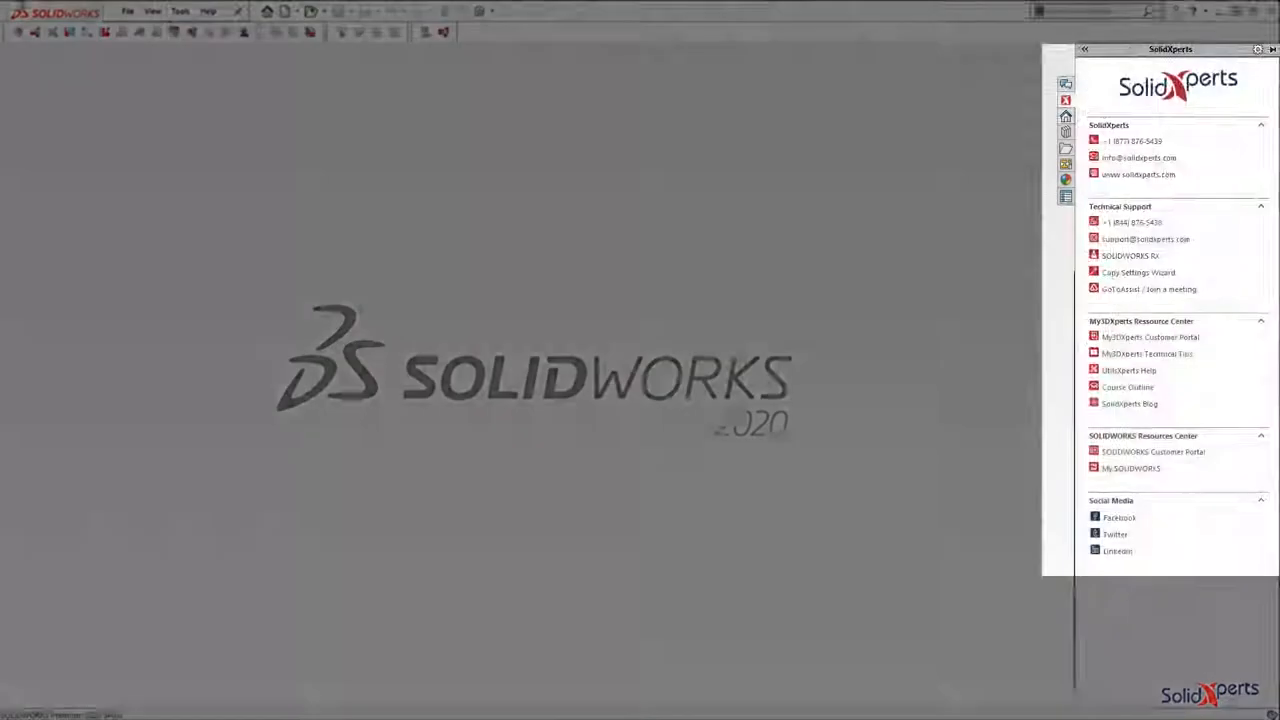
pyautogui.click(1268, 52)
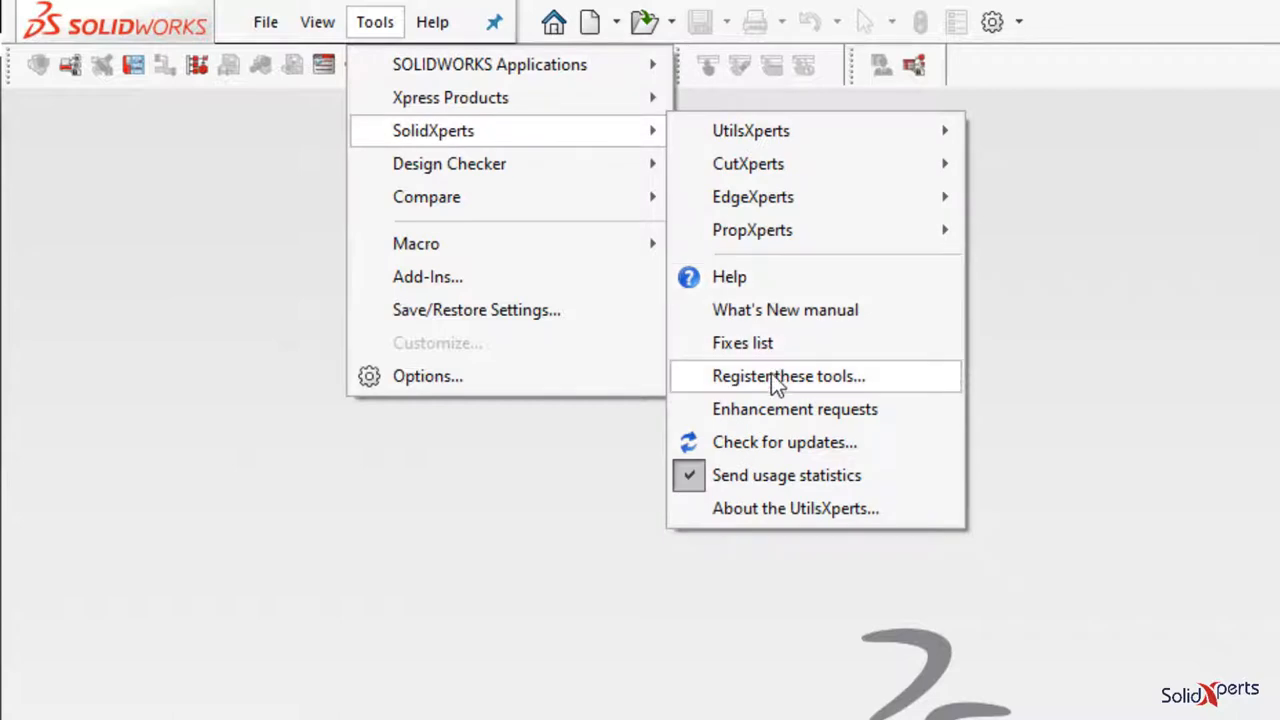
pyautogui.click(778, 376)
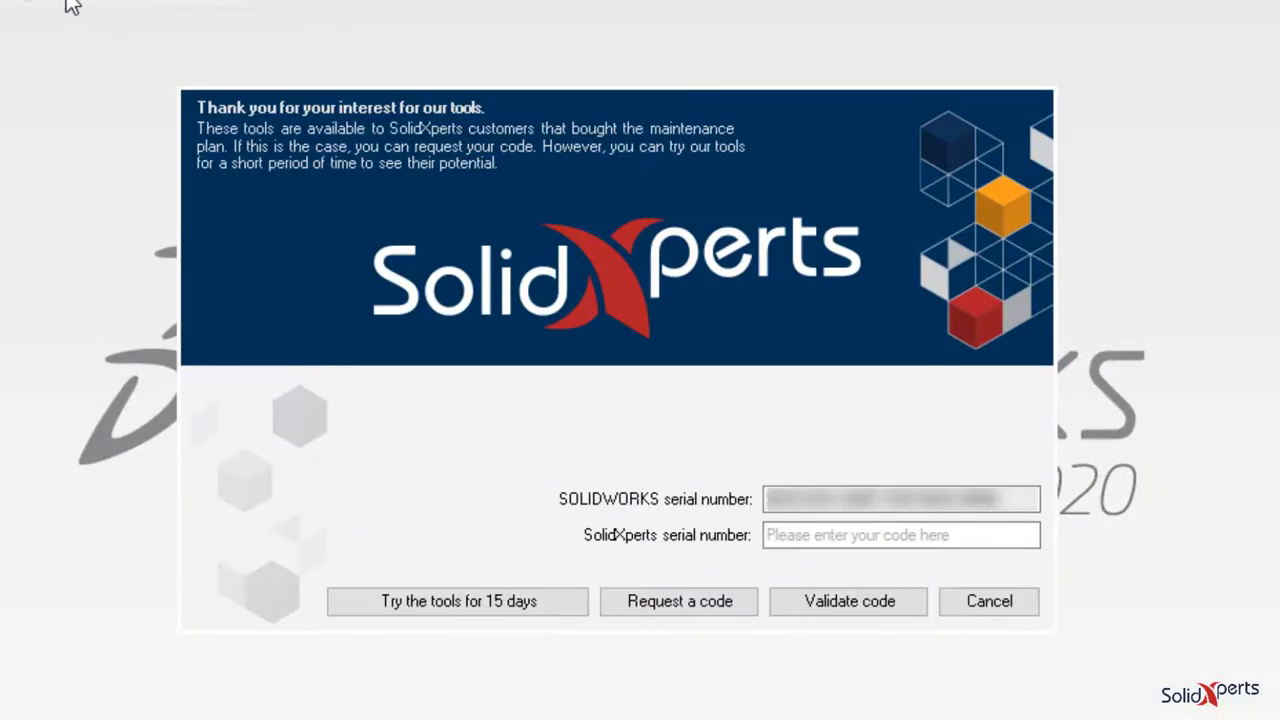
pyautogui.click(848, 600)
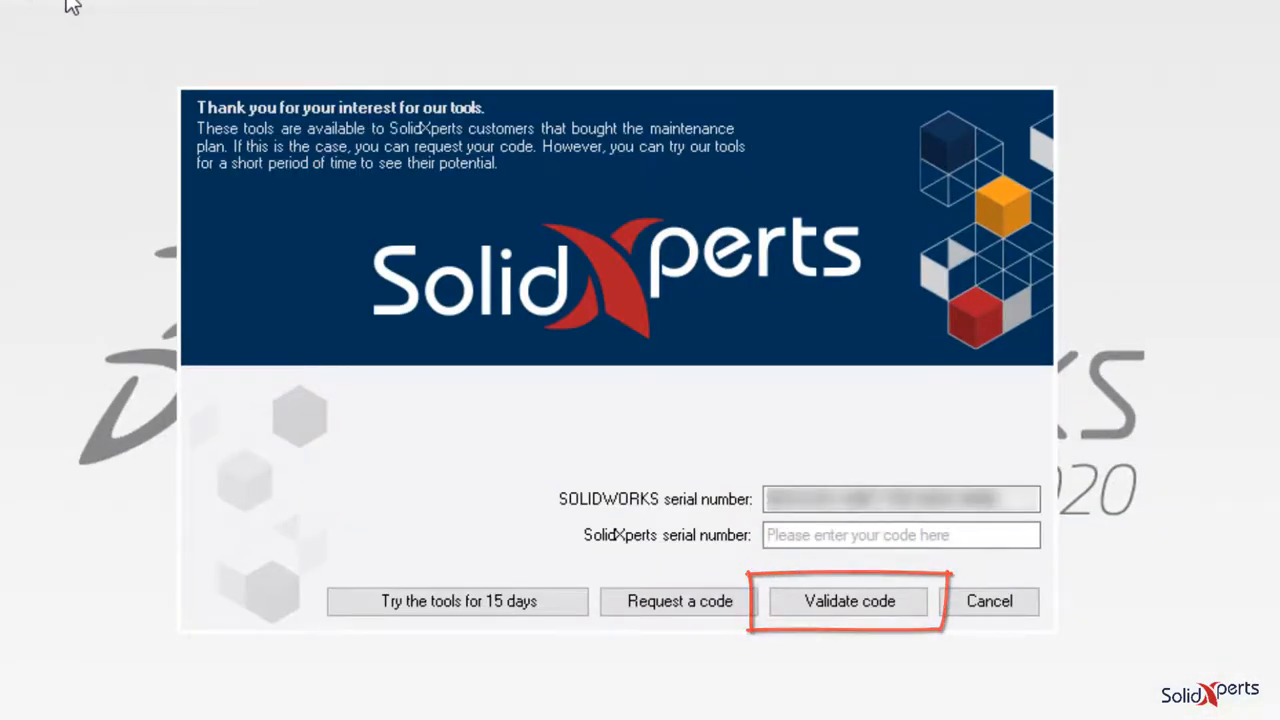
pyautogui.click(848, 600)
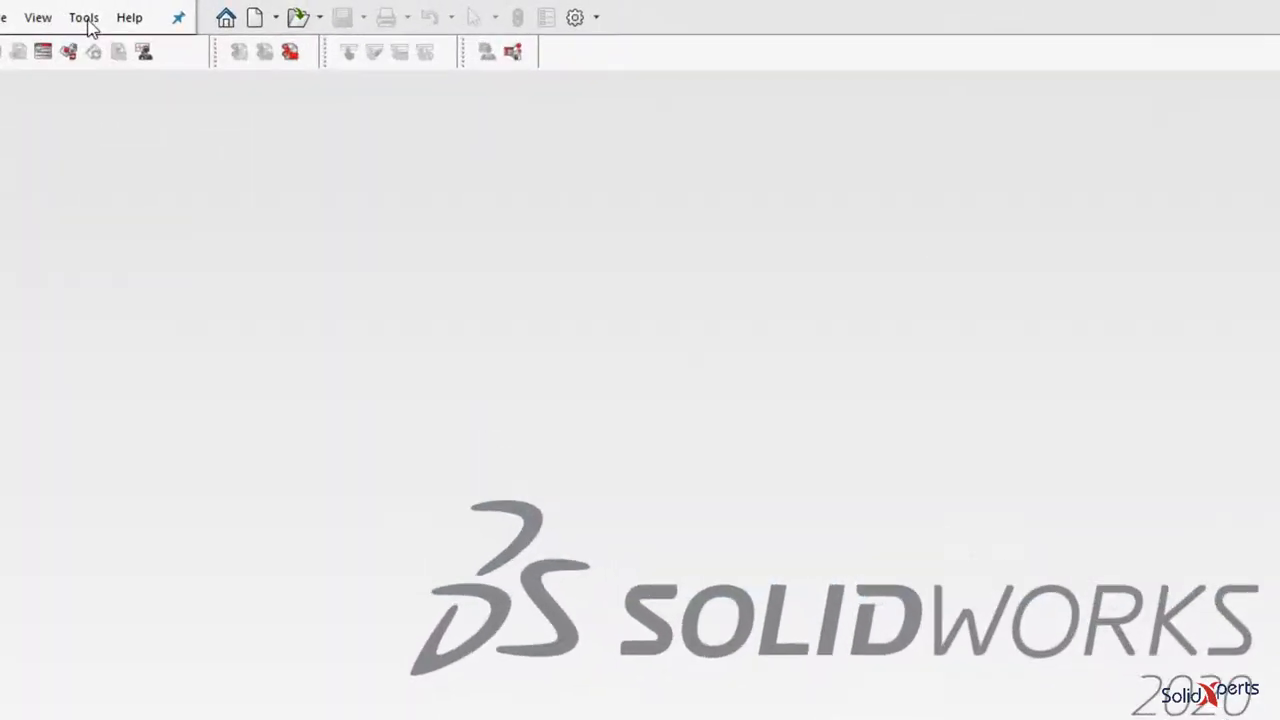
# - Browse the SolidXperts tools submenu, then show the SOLIDWORKS Resources panel
pyautogui.click(84, 16)
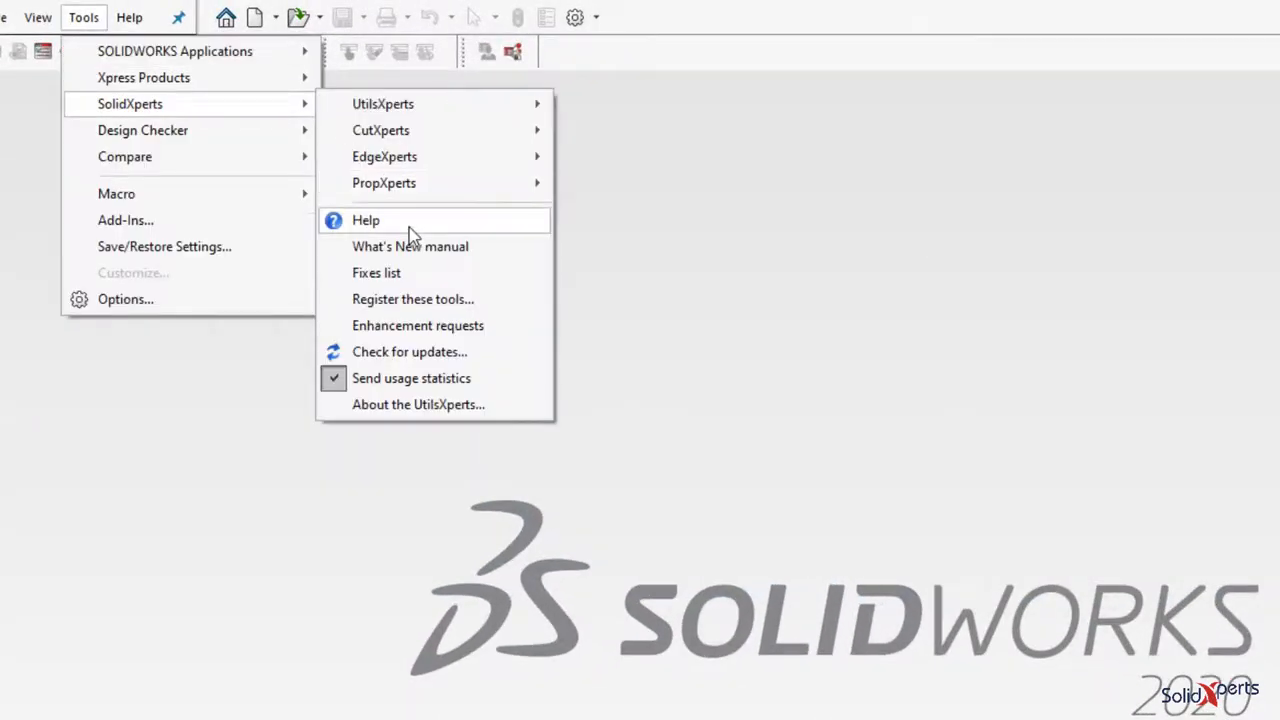
pyautogui.click(364, 220)
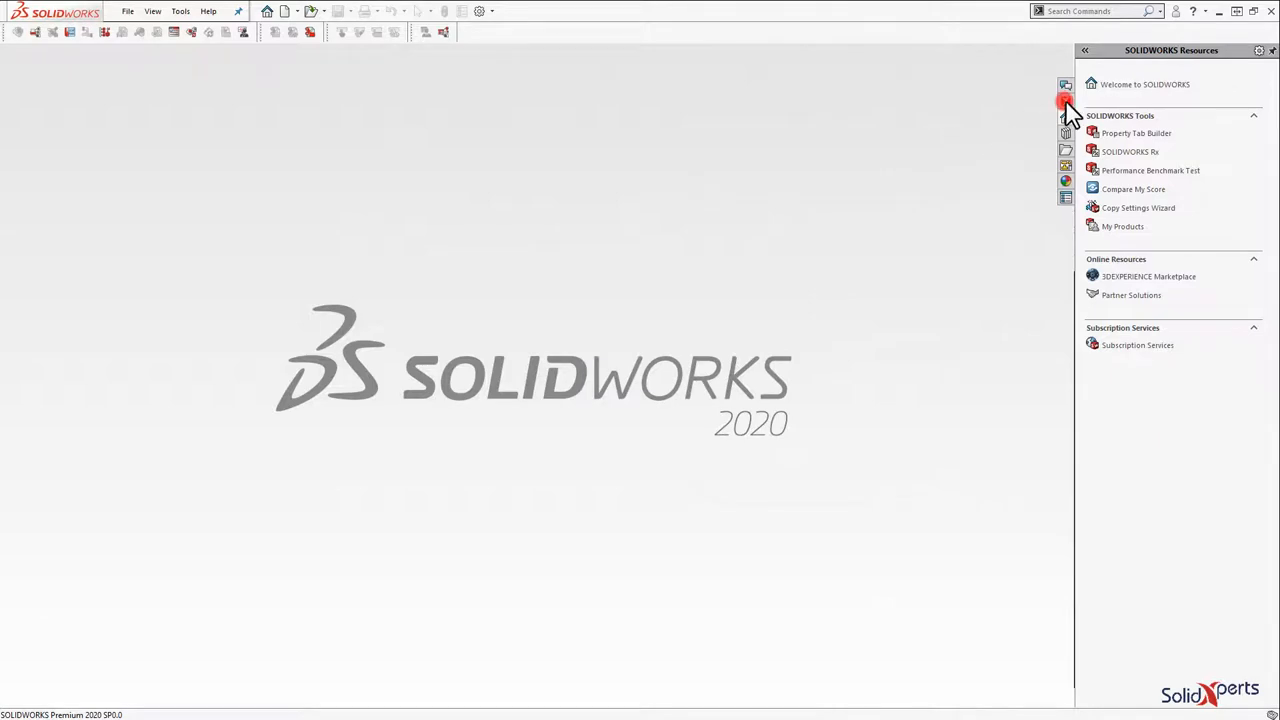
# - Show the SolidXperts task pane with contact, technical support and resource links
pyautogui.click(1064, 104)
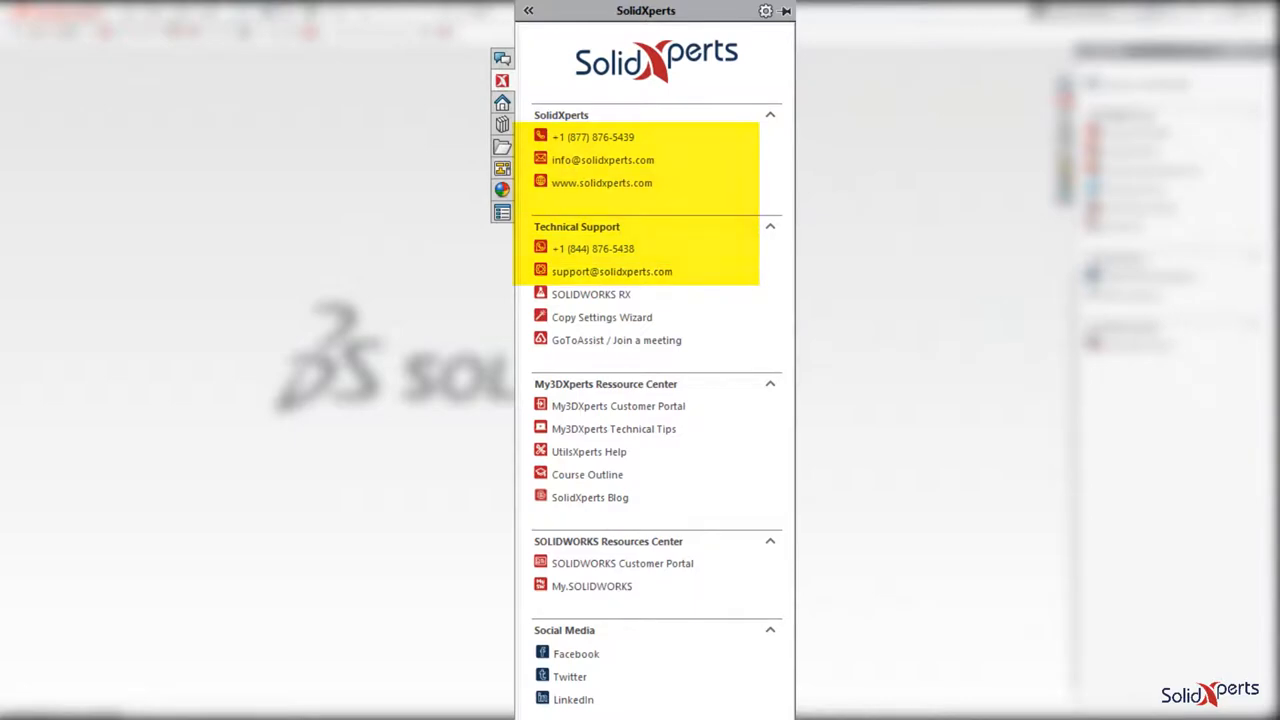
pyautogui.moveTo(588, 474)
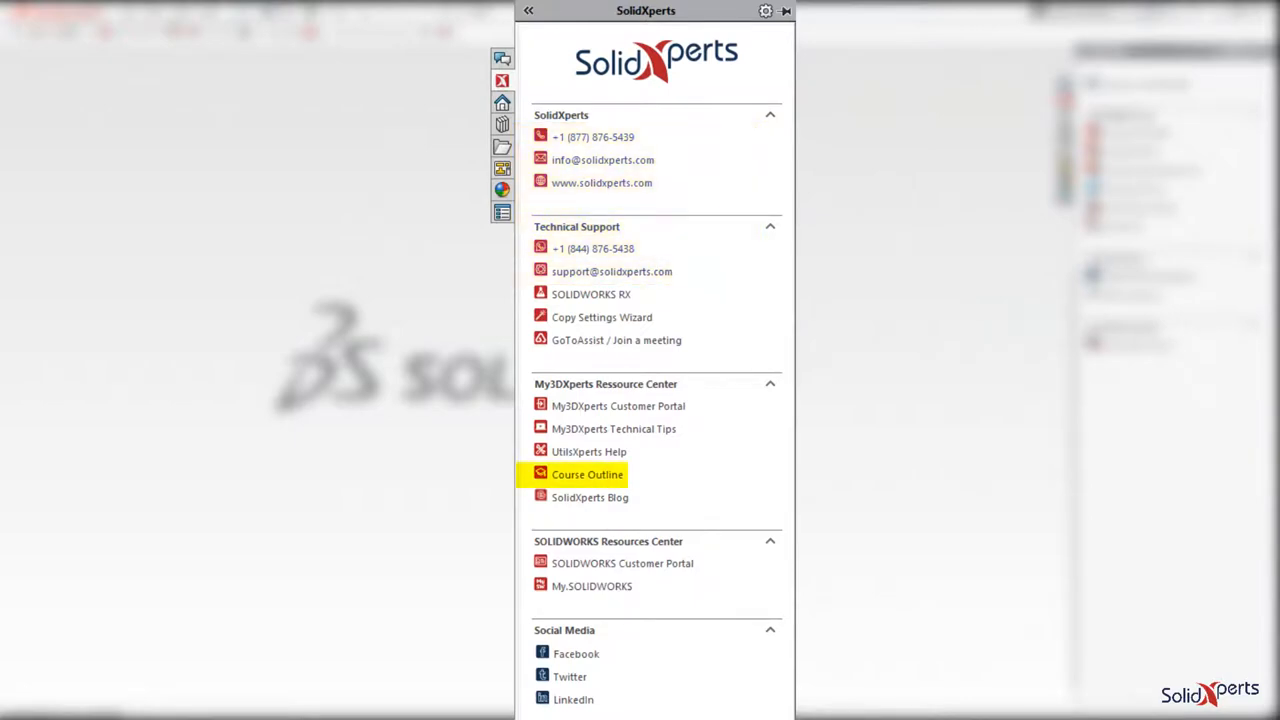
pyautogui.moveTo(604, 384)
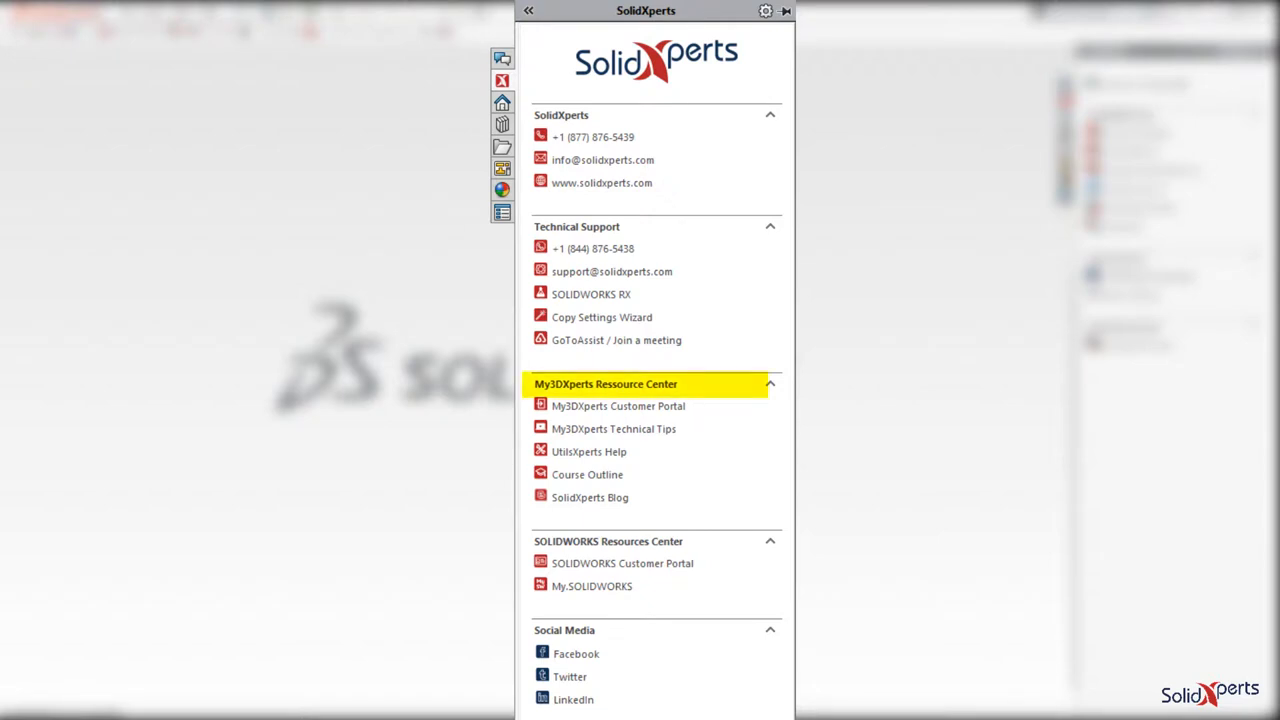